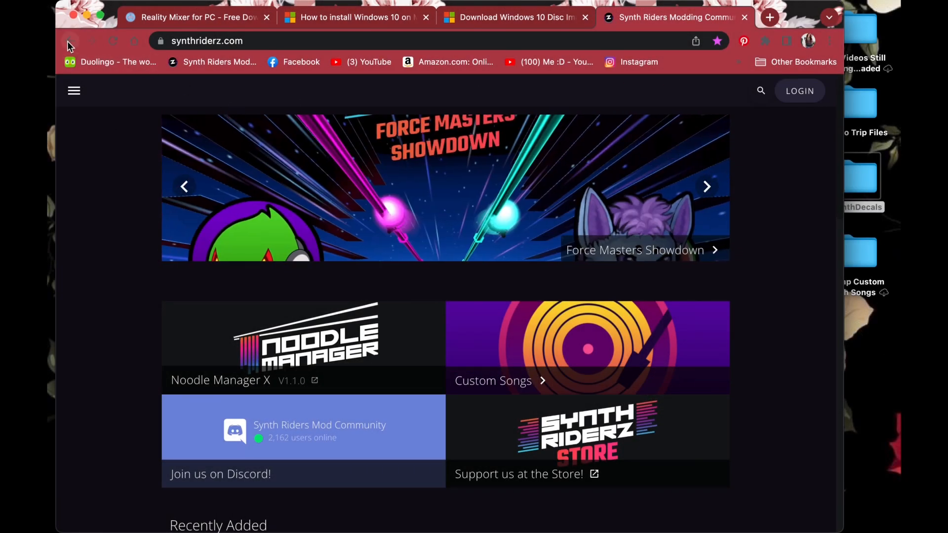
mouse_move(68, 44)
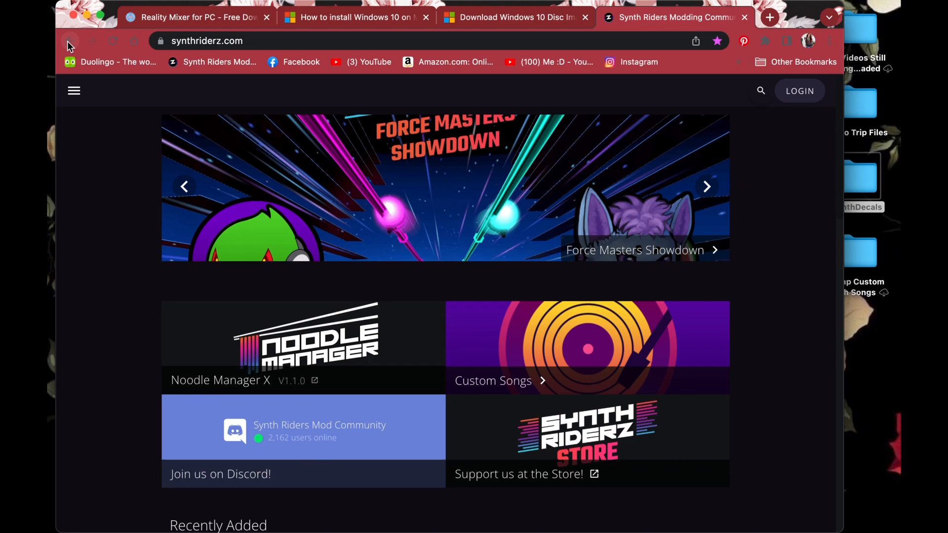
mouse_move(68, 40)
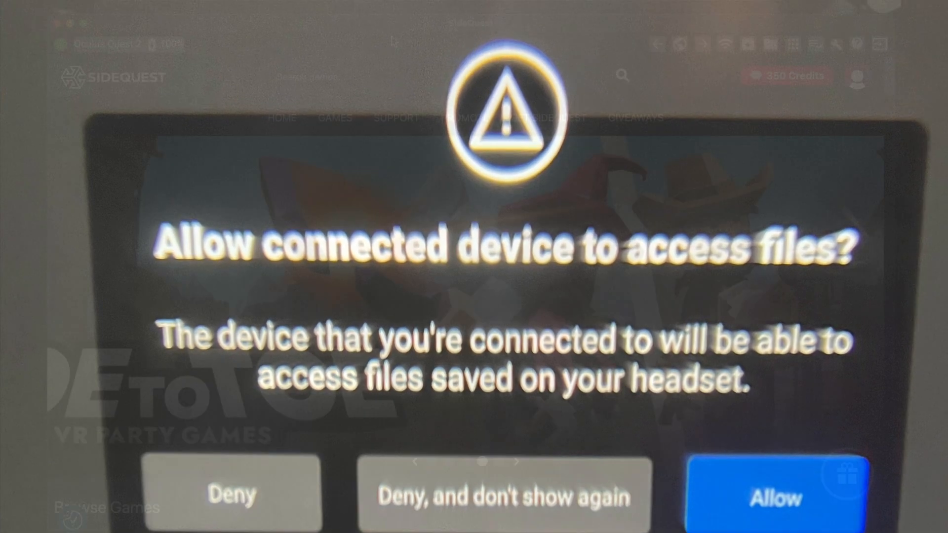
- Switch from the synthriderz.com Chrome tab to SideQuest with the Quest 2 connected
click(776, 497)
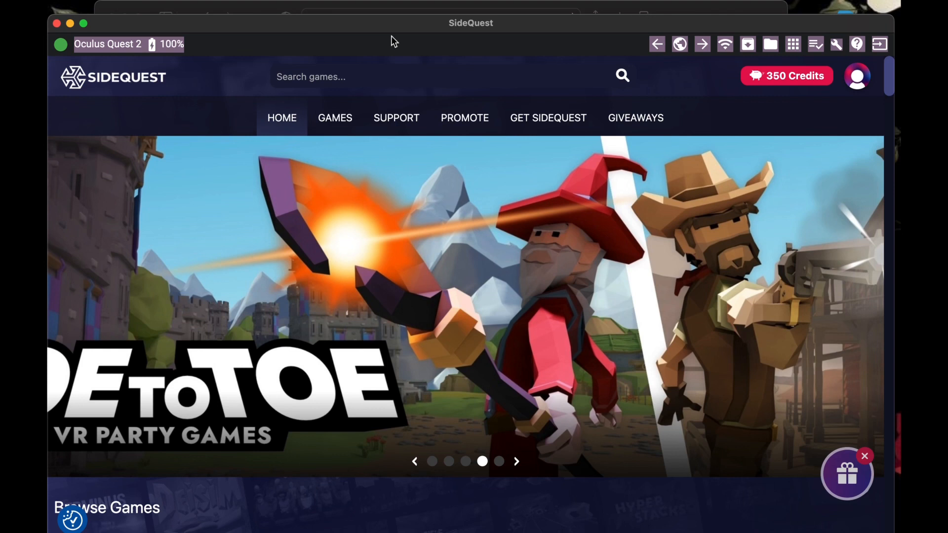
mouse_move(433, 25)
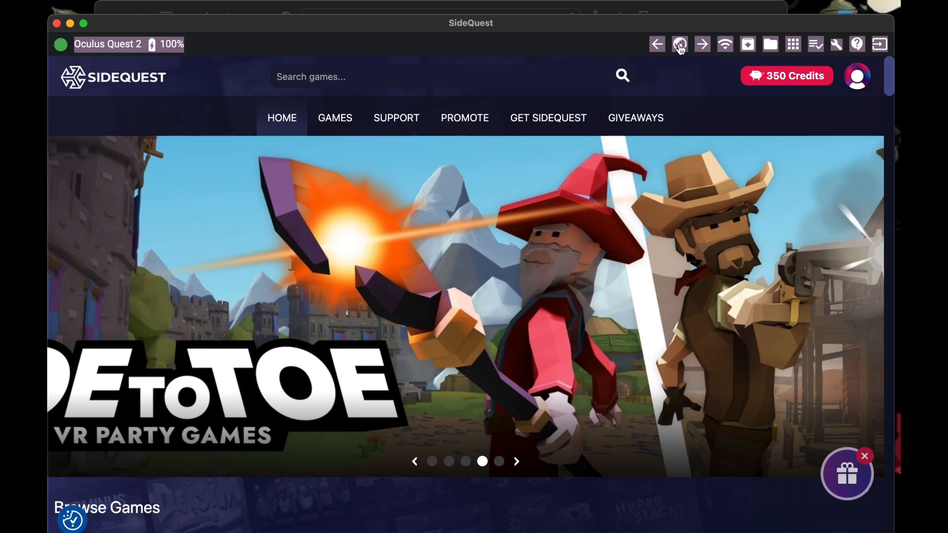
- Enter an address in SideQuest's web browser panel and open the Synthriderz login page
click(679, 44)
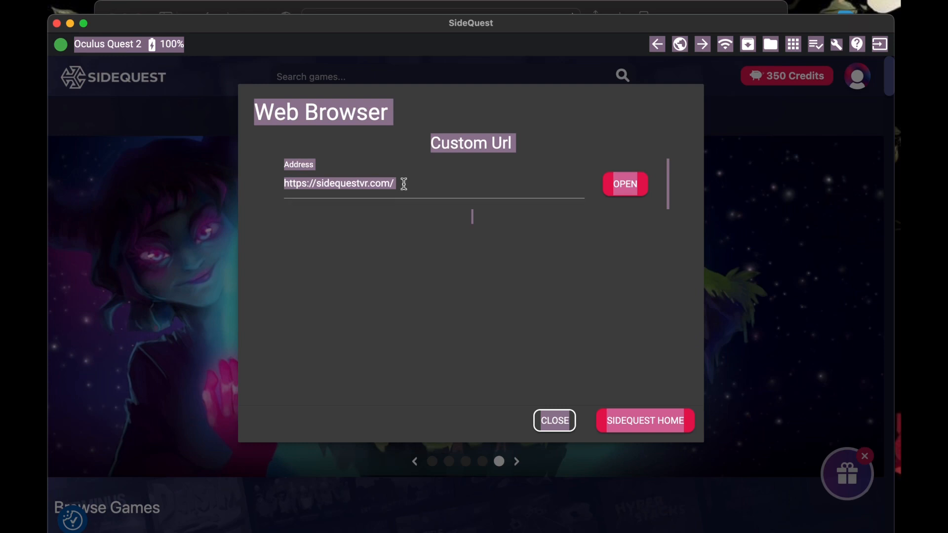
click(339, 184)
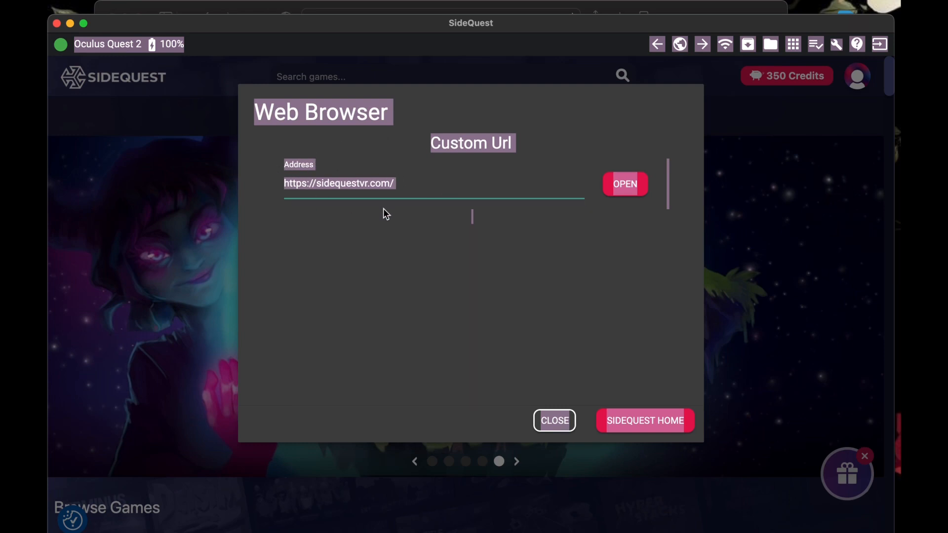
click(625, 183)
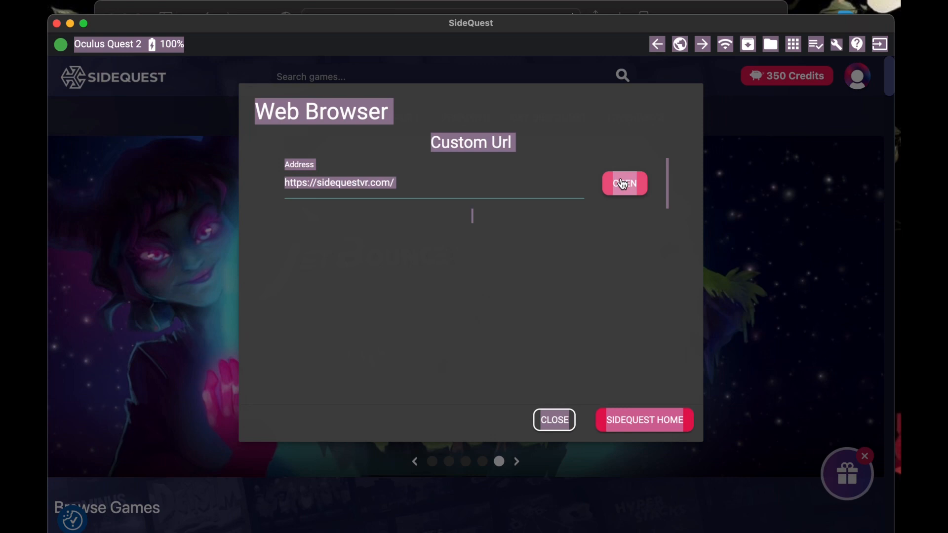
click(624, 184)
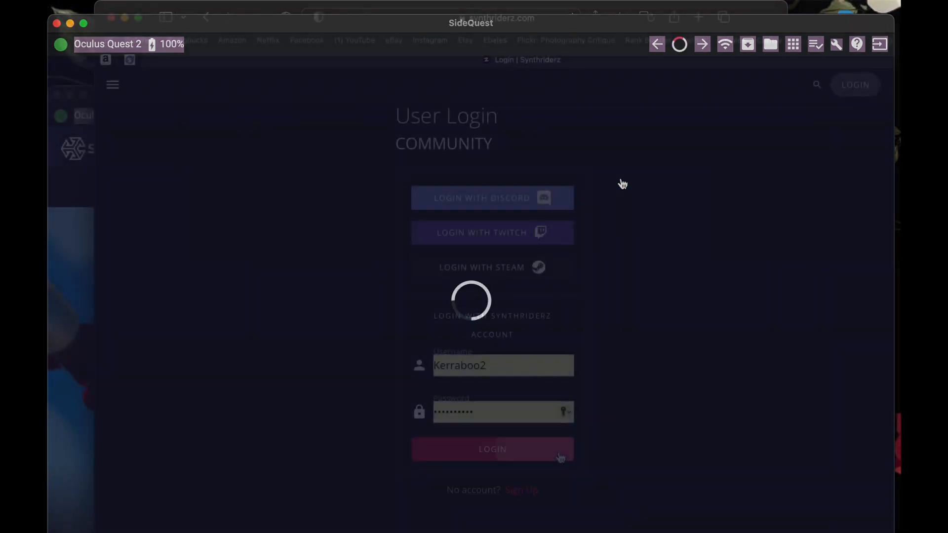
- Log in to the Synthriderz account and scroll down the homepage
click(493, 449)
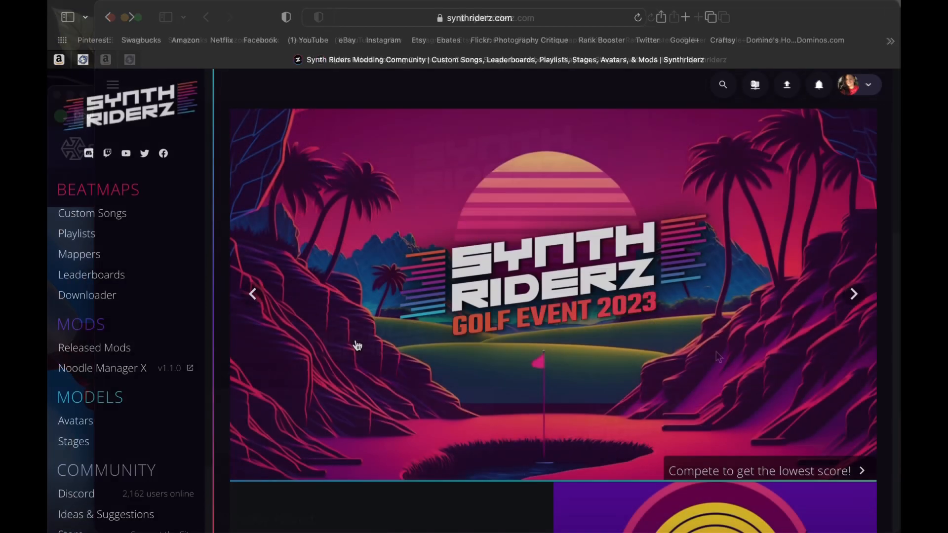
scroll(down, 3)
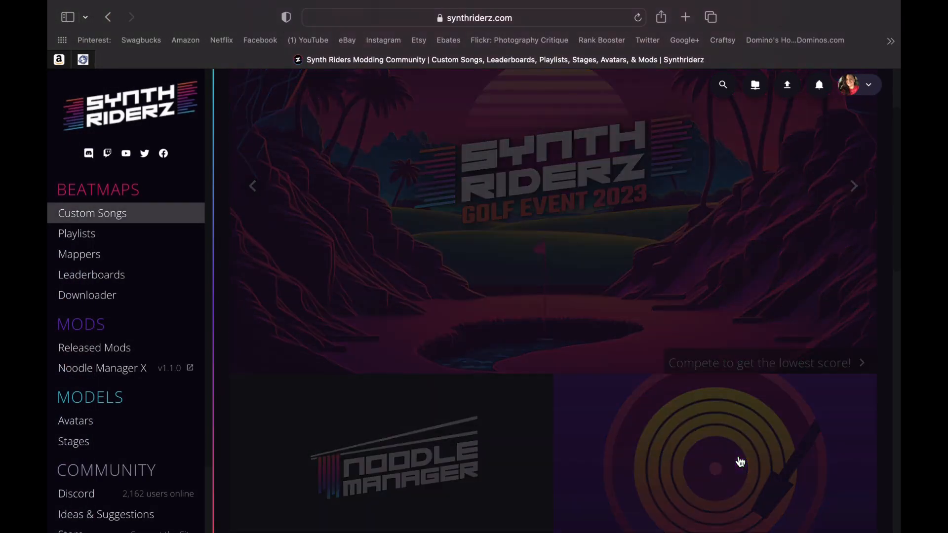
- Open Custom Songs under Beatmaps and check the Sort By setting
click(91, 213)
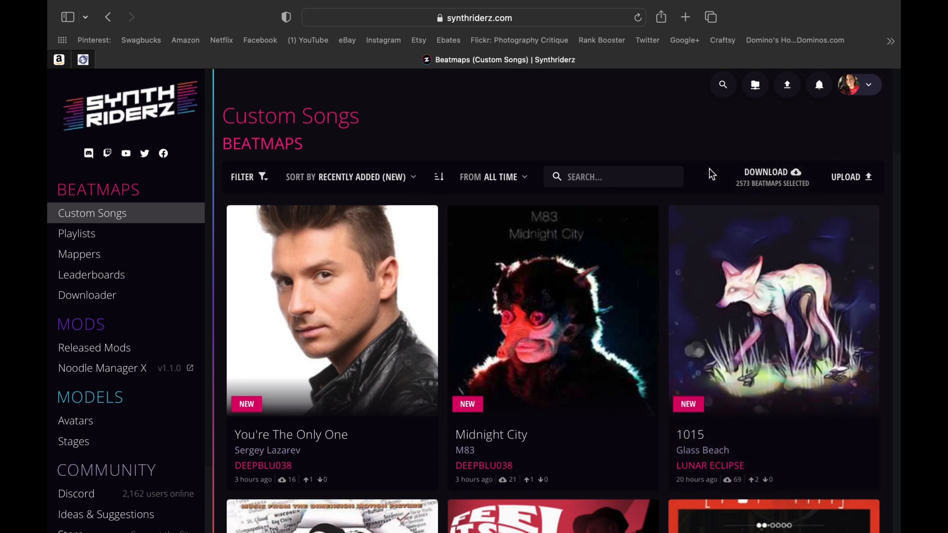
mouse_move(387, 177)
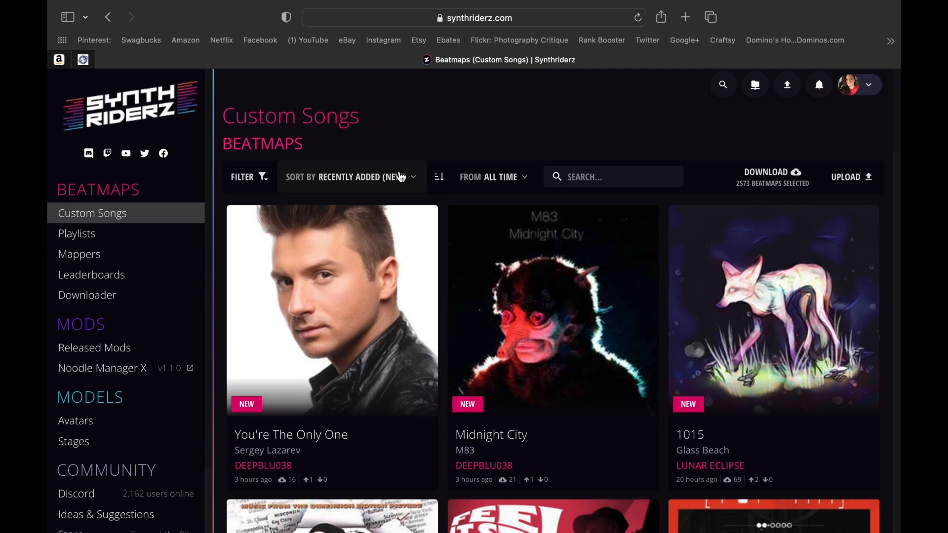
mouse_move(415, 181)
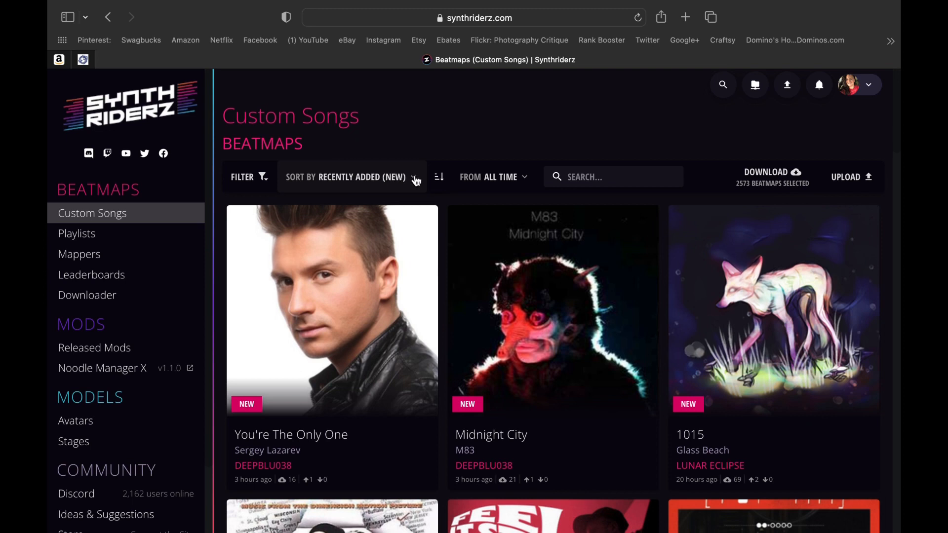
click(347, 177)
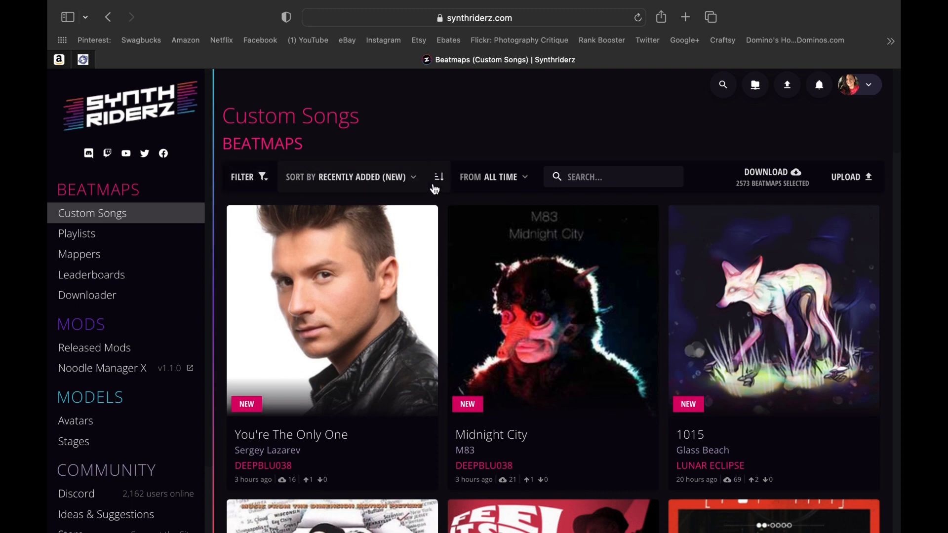
mouse_move(433, 163)
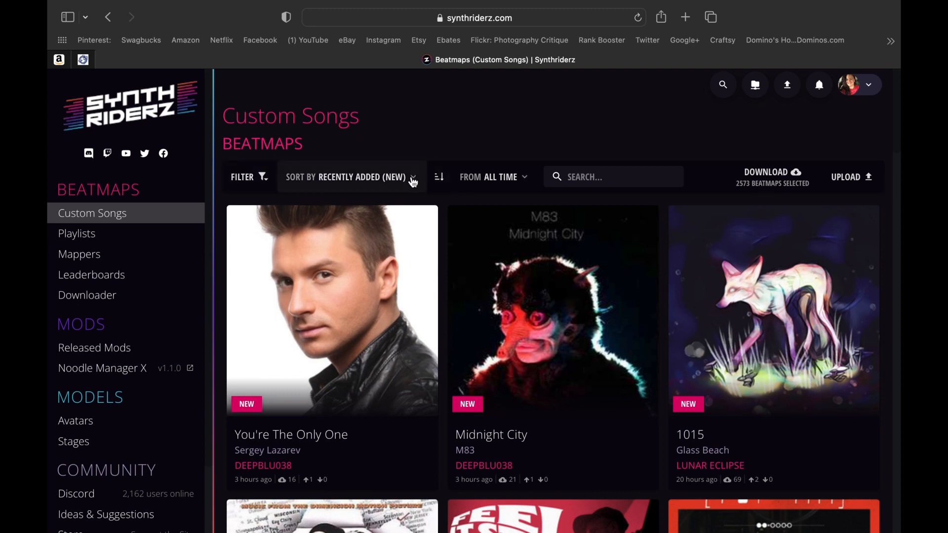
- Flip the sort to Recently Added and download Allen Watts' 'Contrast' beatmap
click(346, 176)
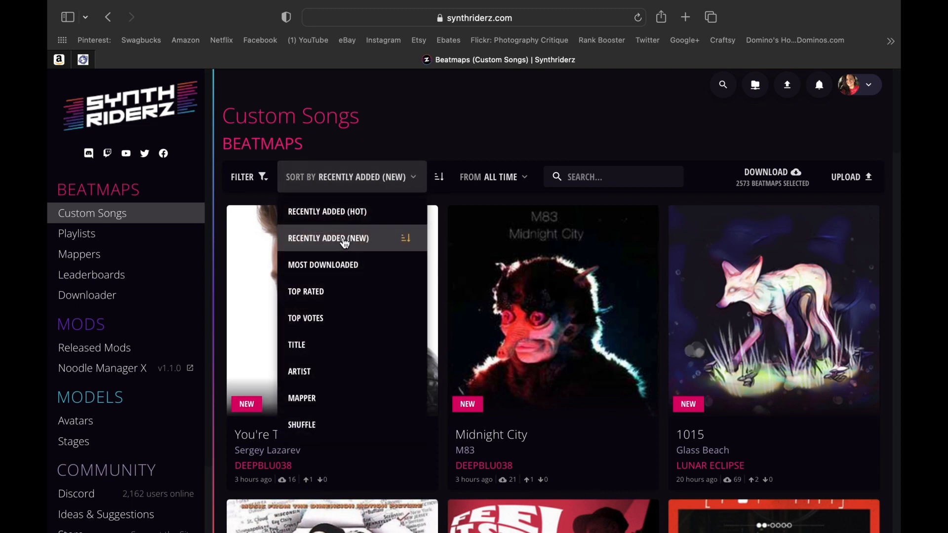
click(329, 238)
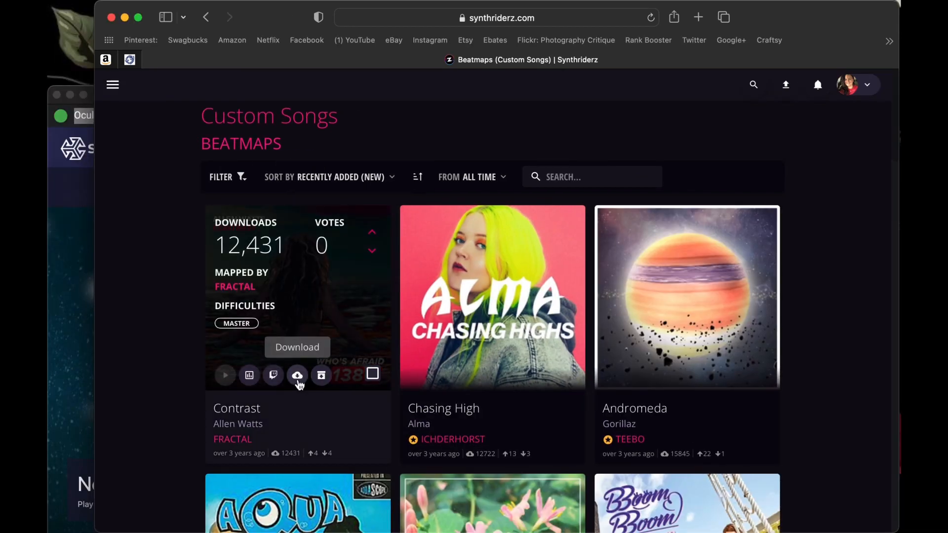
click(297, 375)
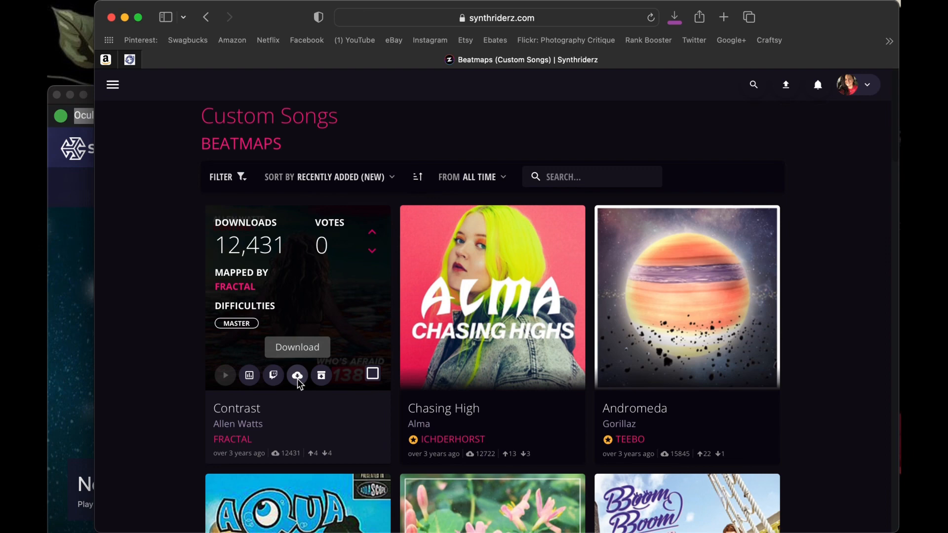
mouse_move(492, 381)
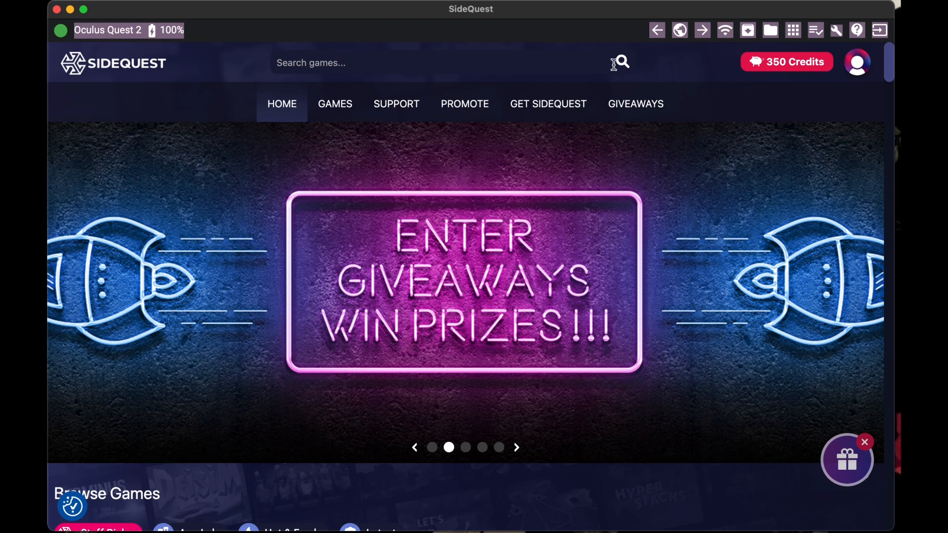
mouse_move(695, 65)
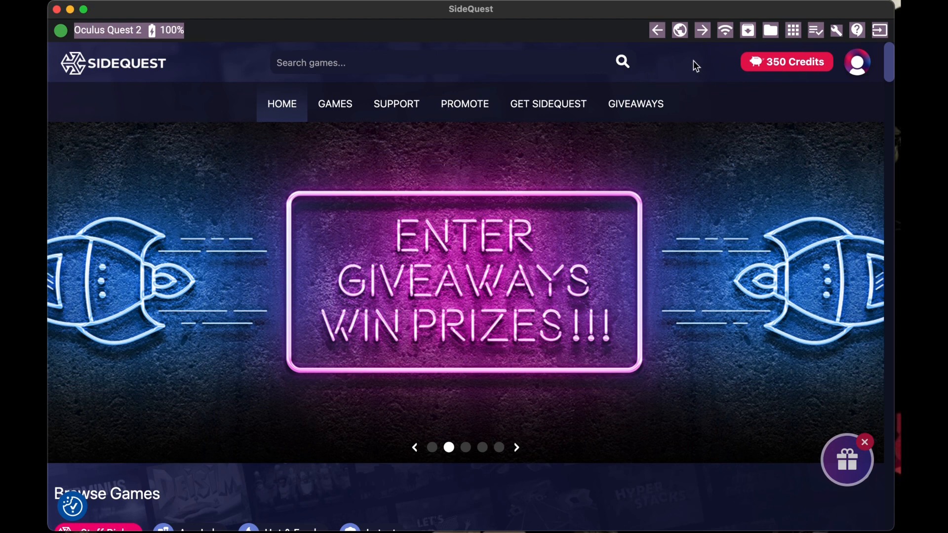
mouse_move(684, 63)
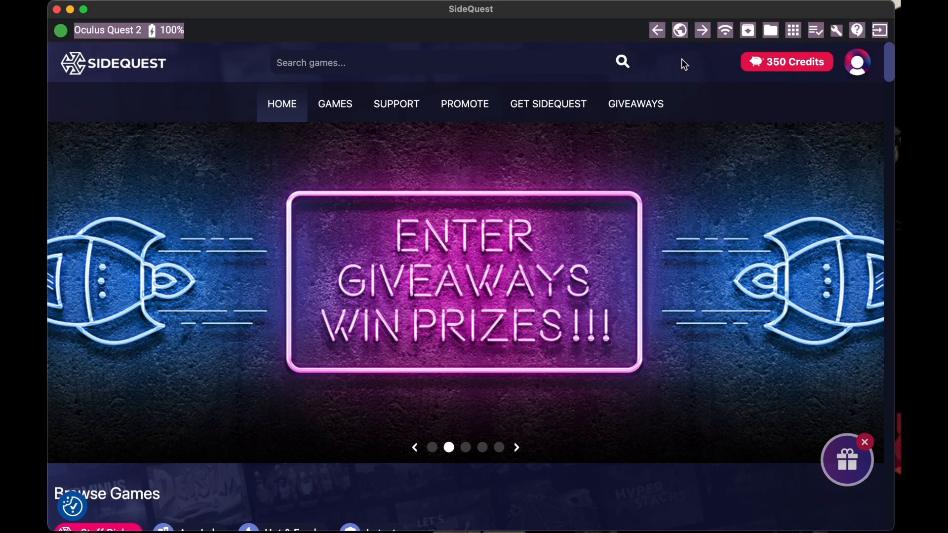
mouse_move(657, 30)
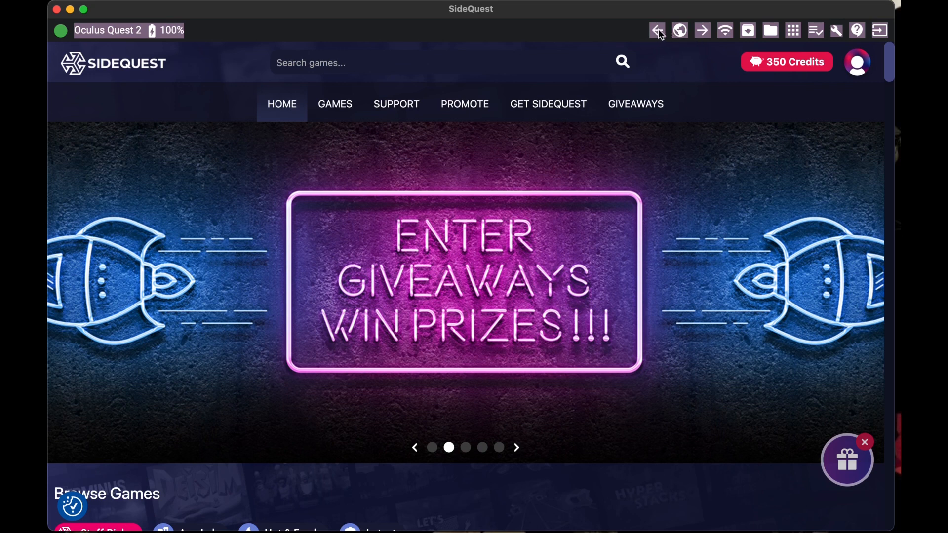
mouse_move(754, 43)
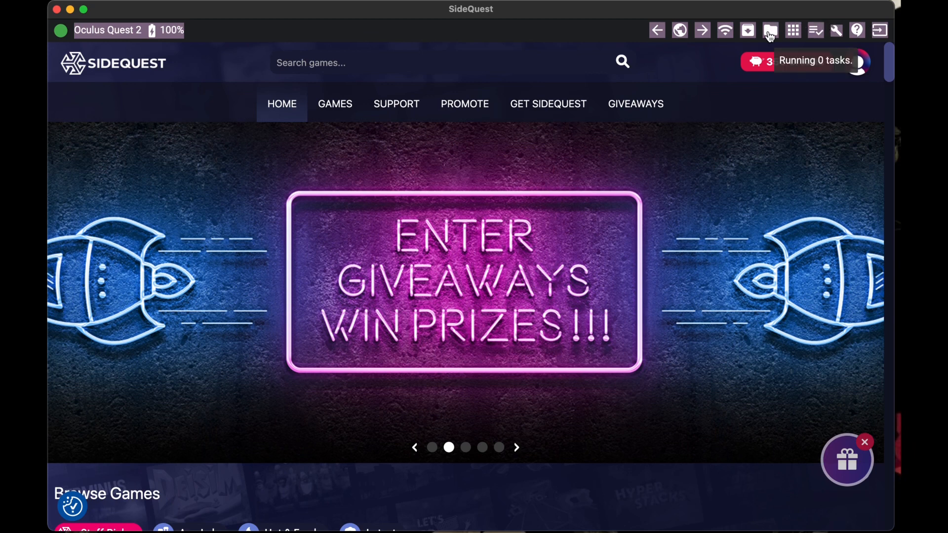
- Open SideQuest's File Manager to browse the Quest 2's sdcard folders
click(769, 30)
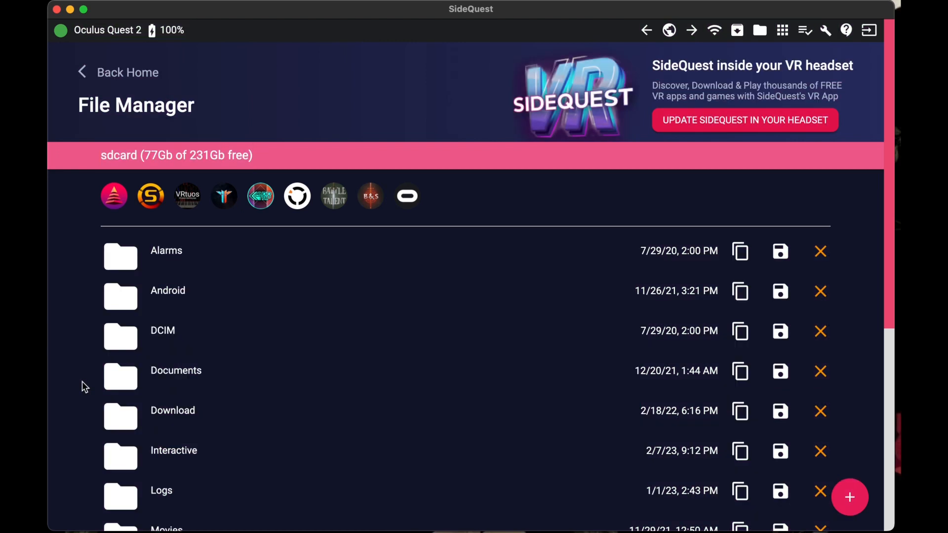
- Browse to SynthRidersUC/CustomSongs on the headset and start adding files
scroll(down, 3)
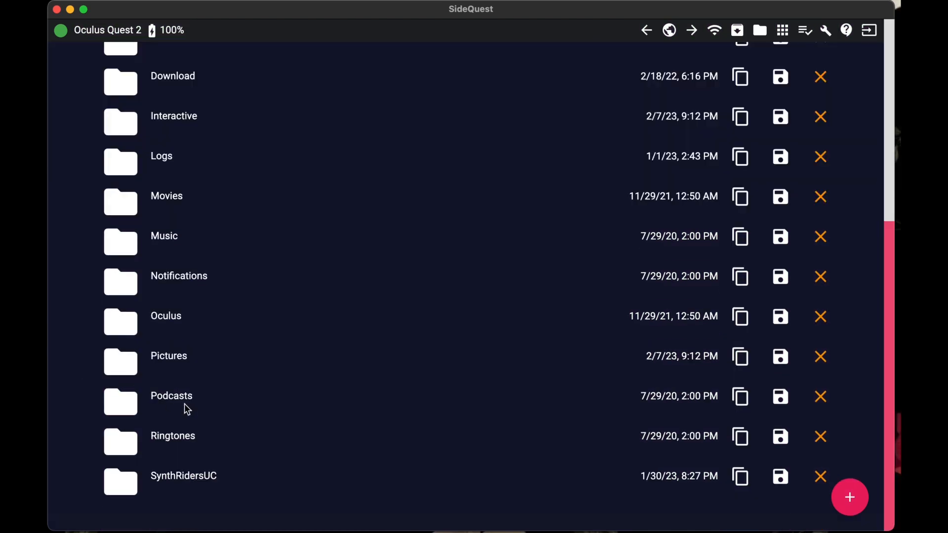
mouse_move(178, 483)
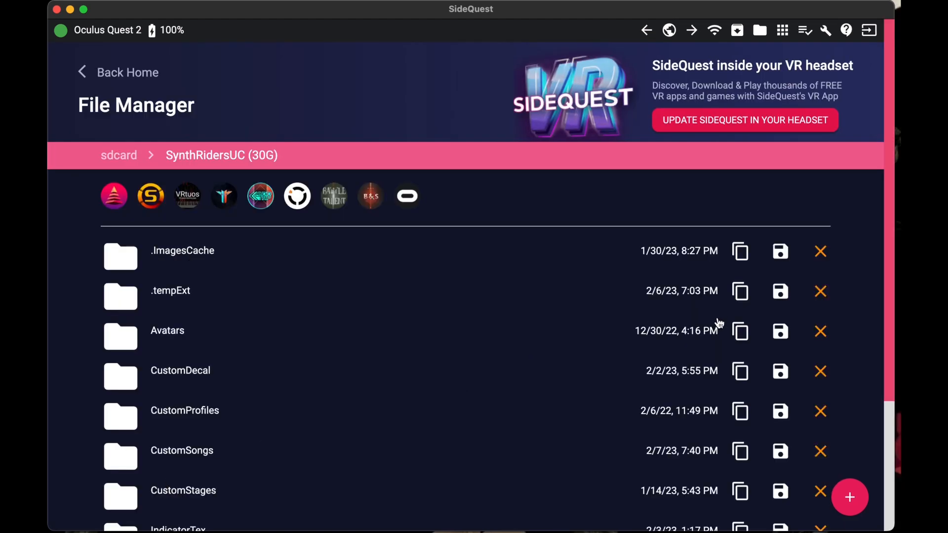
mouse_move(855, 311)
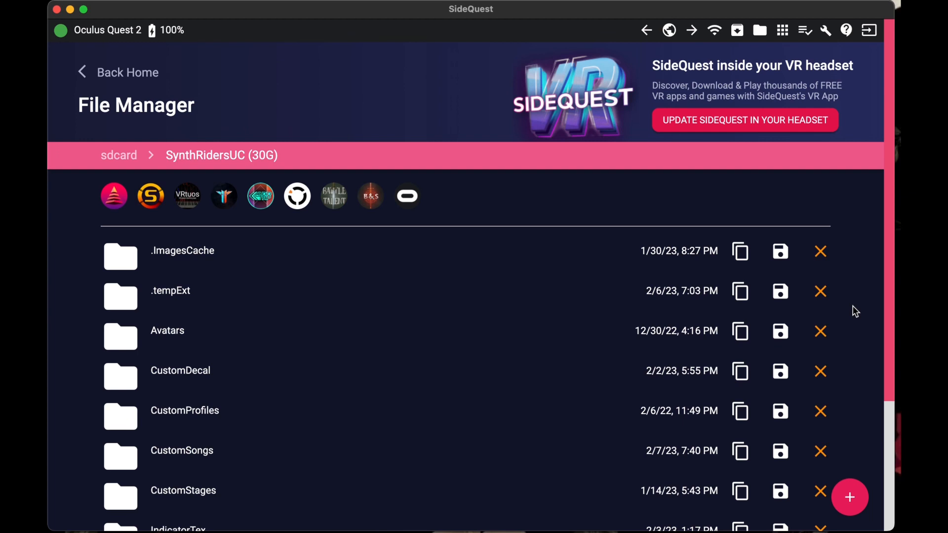
scroll(down, 3)
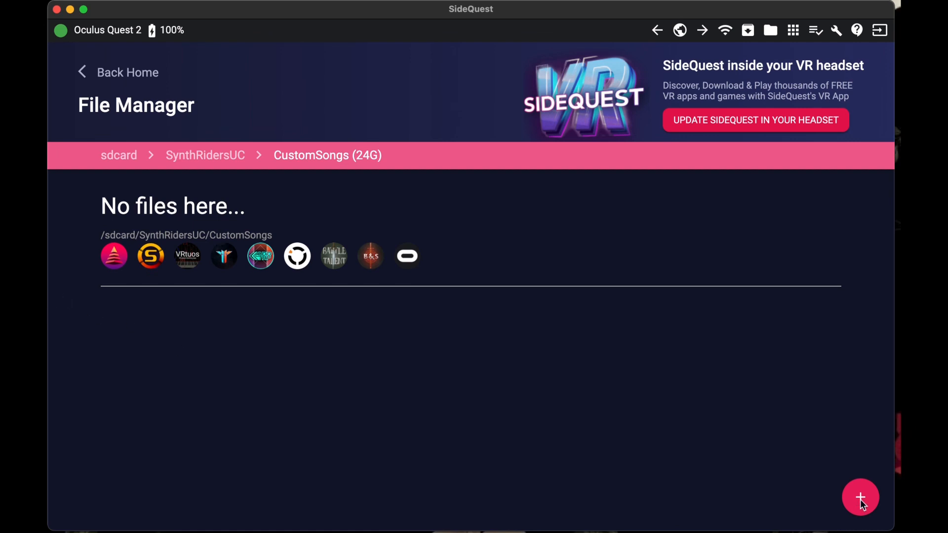
mouse_move(832, 226)
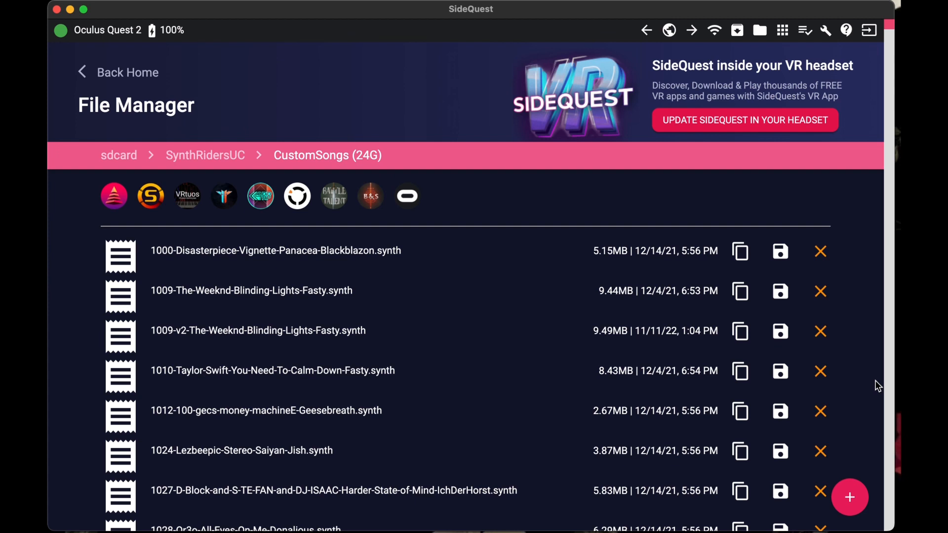
click(848, 498)
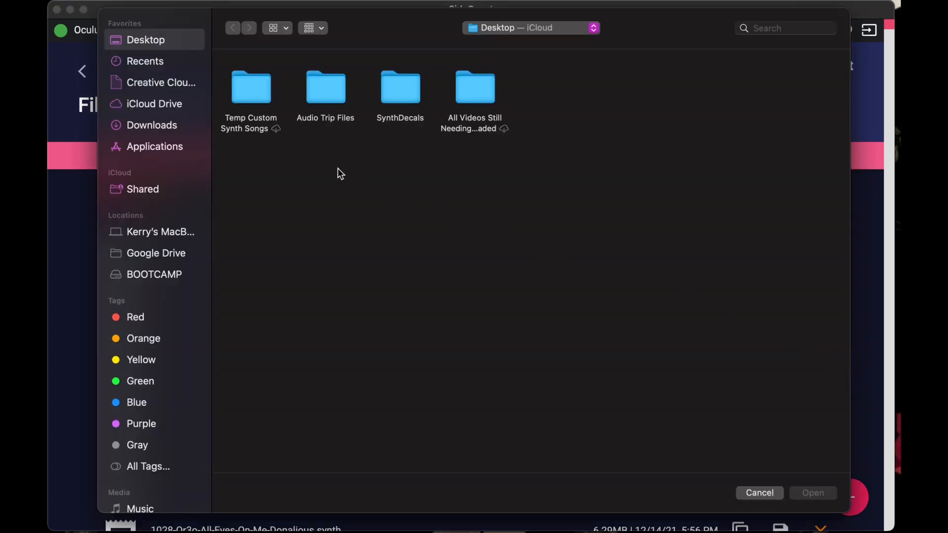
mouse_move(254, 107)
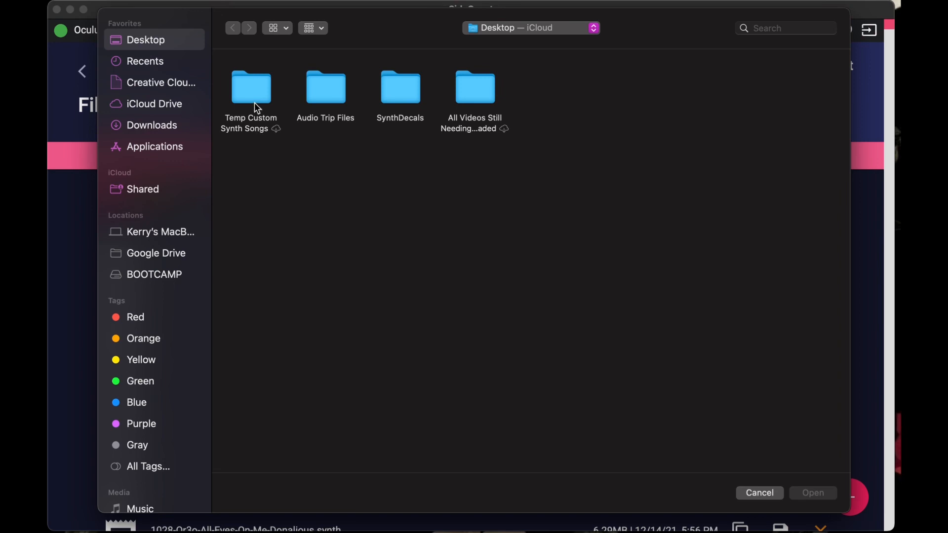
- Select today's downloaded .synth files from Downloads and upload them to CustomSongs
double_click(251, 88)
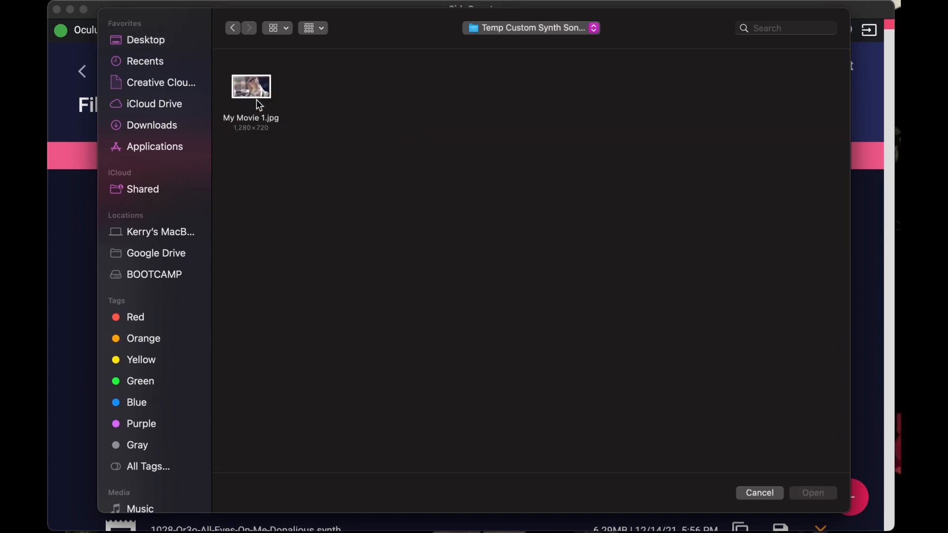
mouse_move(175, 125)
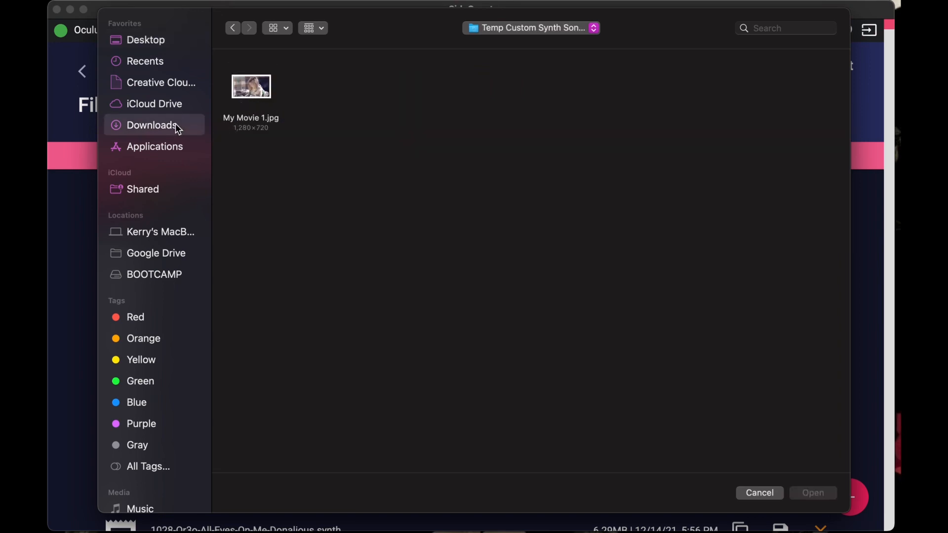
click(150, 125)
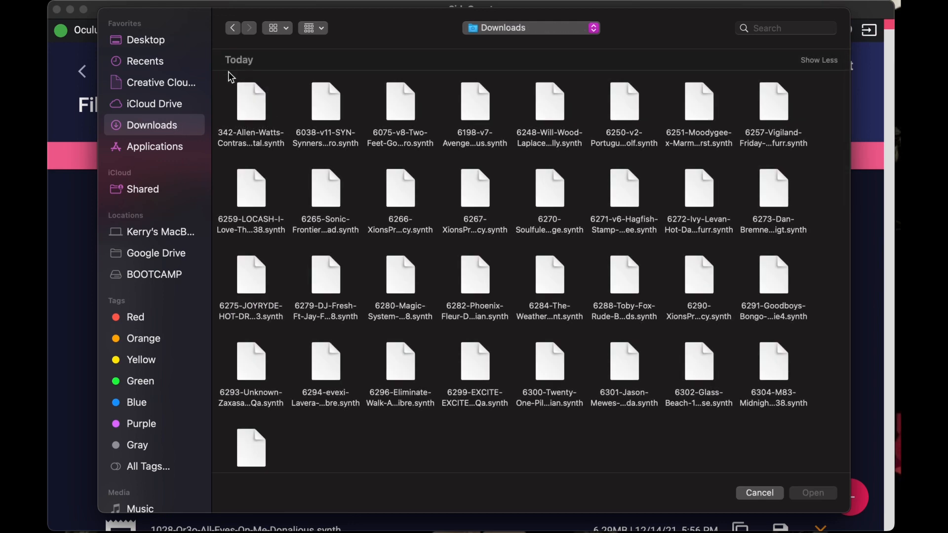
drag(229, 76, 329, 230)
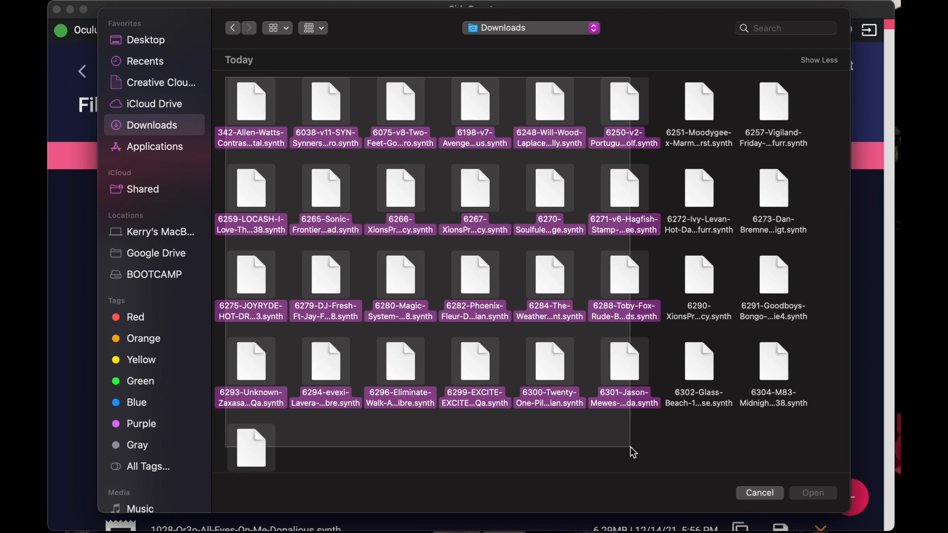
scroll(down, 3)
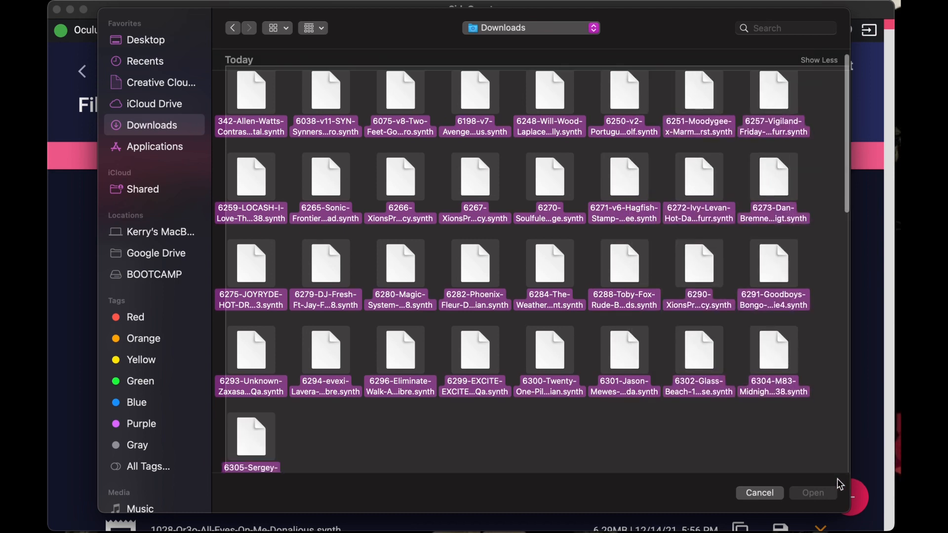
scroll(down, 3)
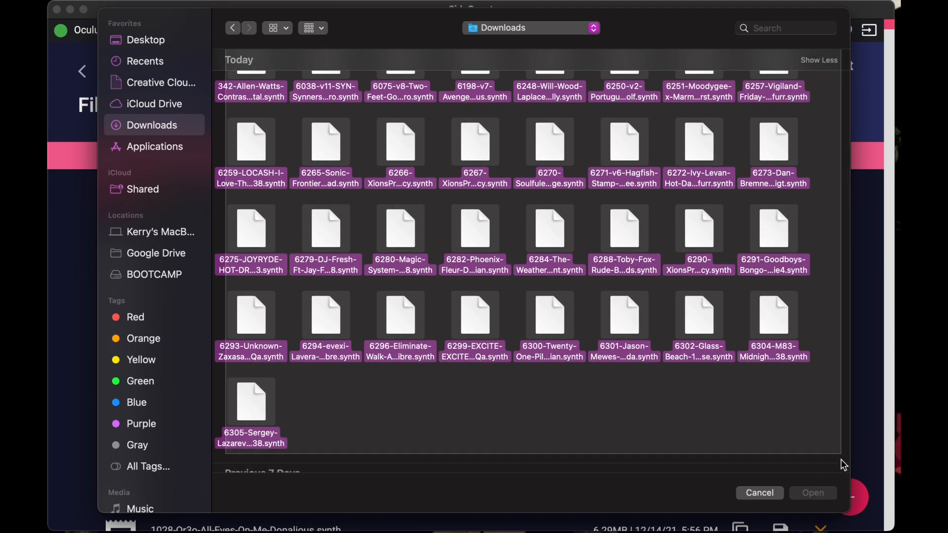
click(759, 492)
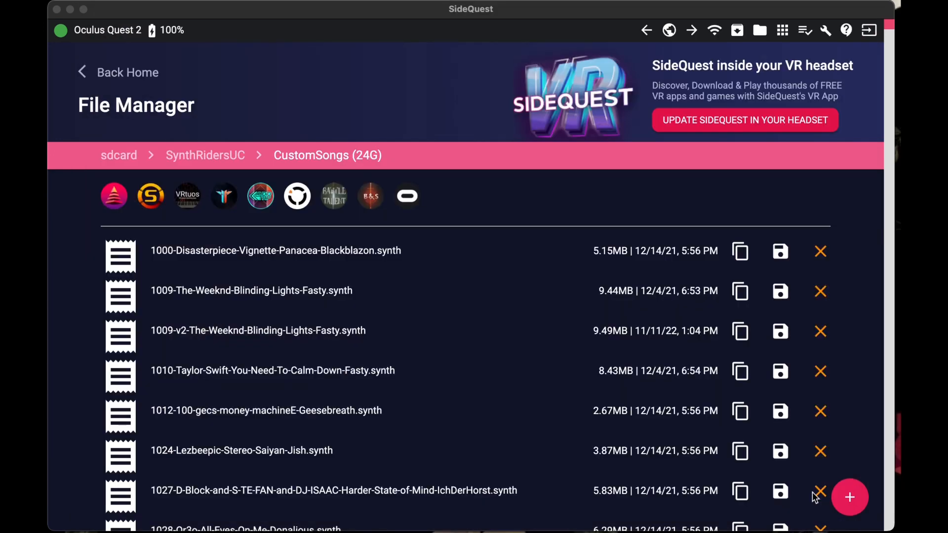